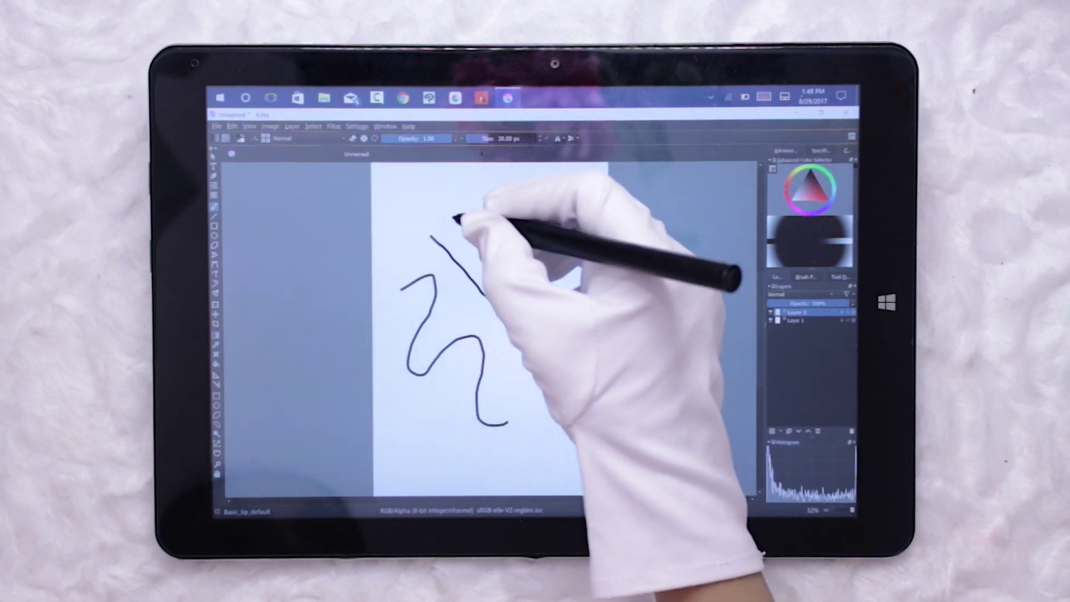
Draw a long wavy black test stroke across the white canvas.
drag(479, 226, 539, 348)
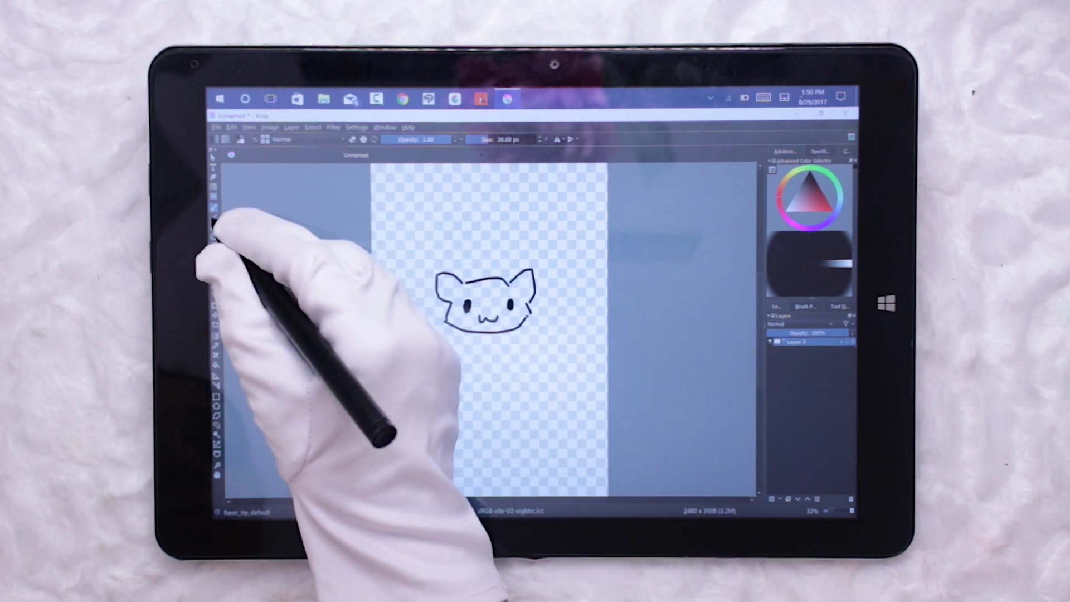
Sketch the top outline of the cat's body beneath its head.
drag(437, 355, 522, 366)
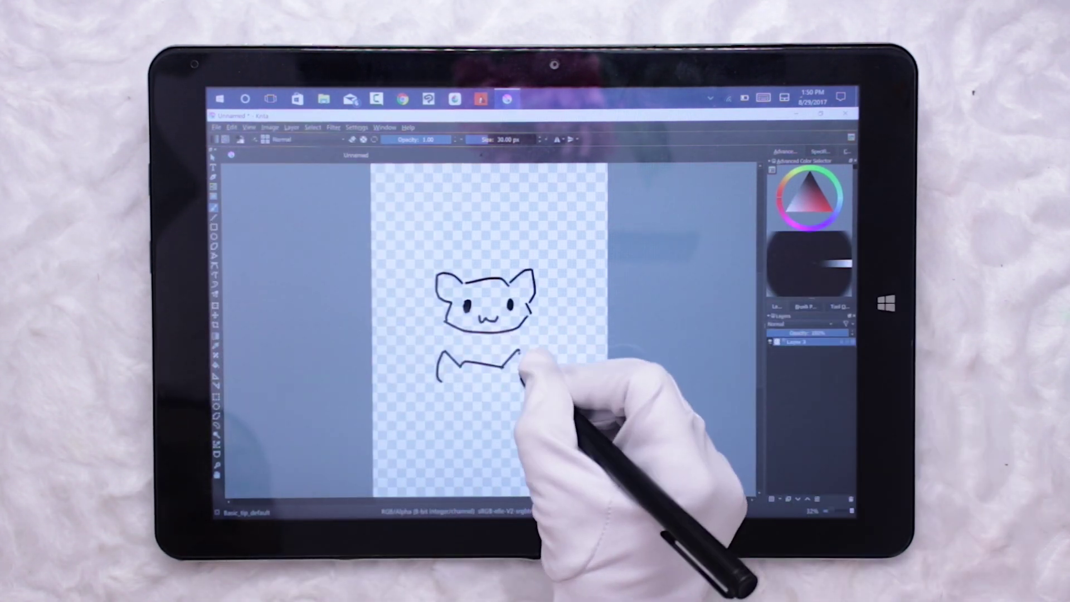